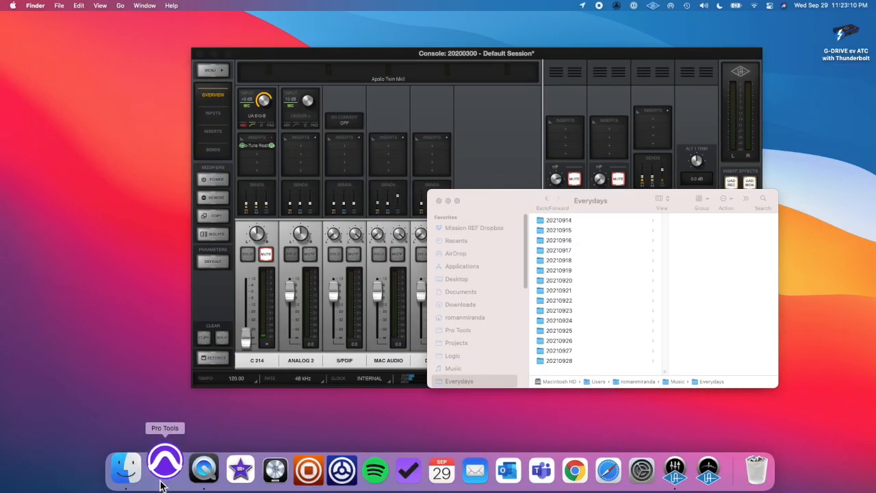
# Step: Launch Pro Tools and create a session named 20210929 in the Everydays folder
pyautogui.click(165, 469)
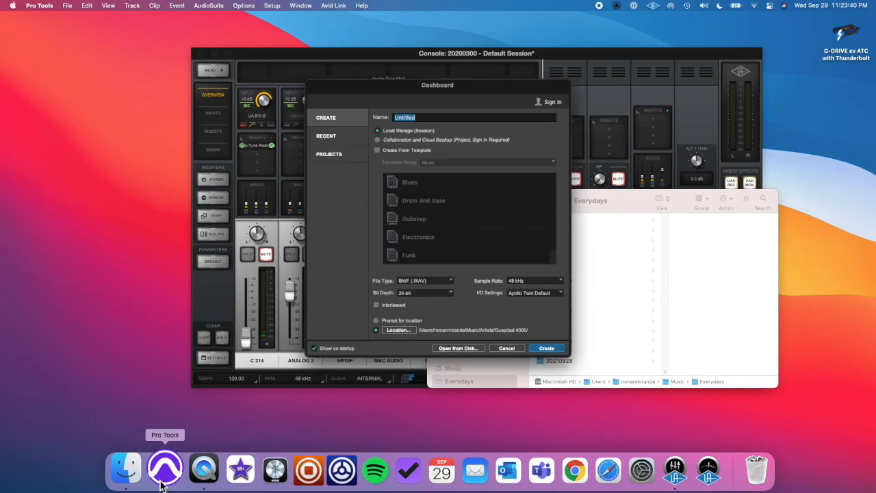
pyautogui.click(546, 347)
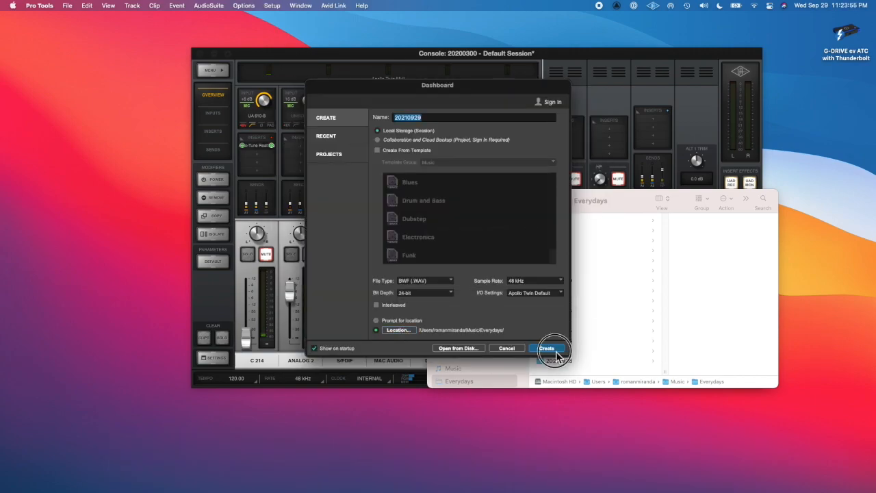
pyautogui.click(546, 348)
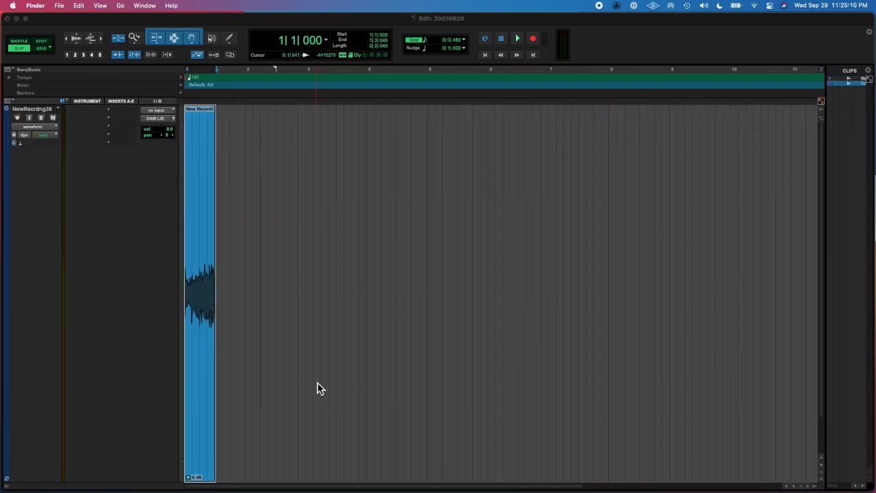
# Step: Insert EQ3 1-Band on the track, reverse the clip via AudioSuite, and select a short portion
pyautogui.click(322, 315)
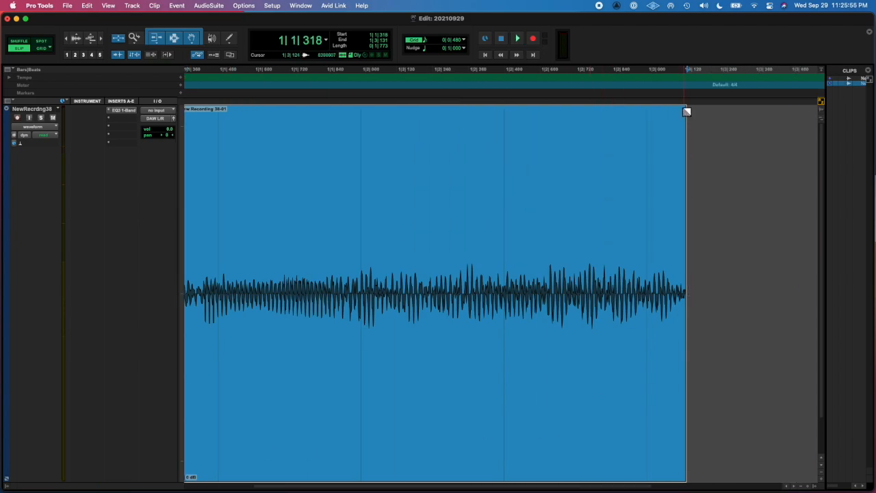
pyautogui.click(208, 6)
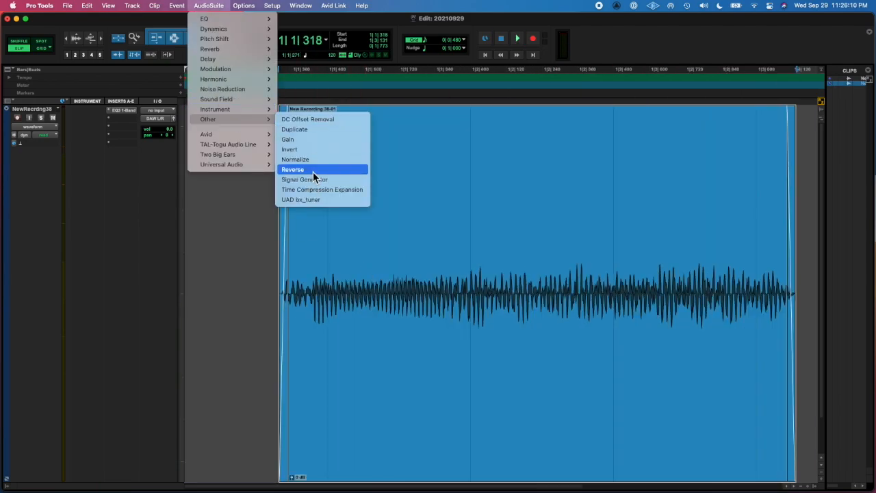
pyautogui.click(293, 169)
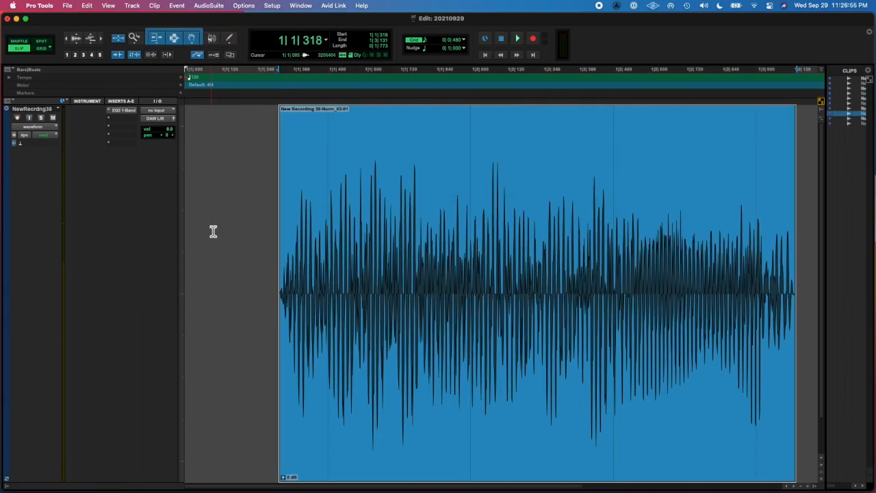
pyautogui.moveTo(794, 291); pyautogui.dragTo(480, 289)
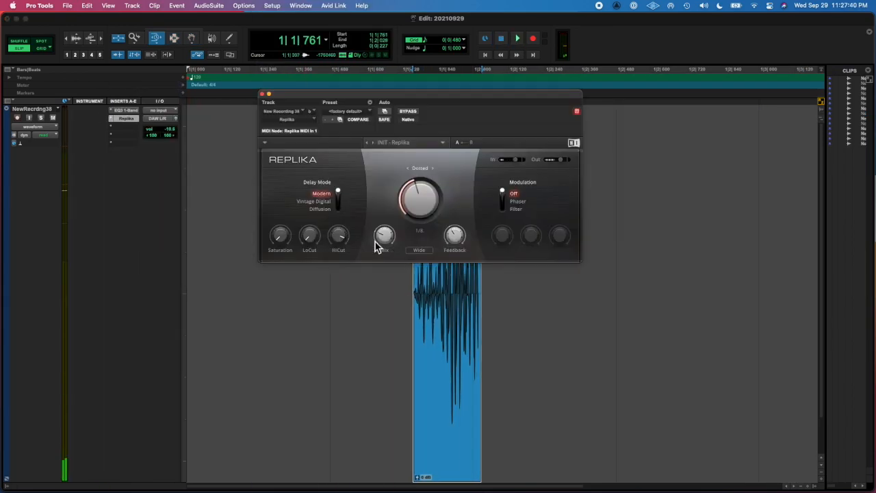
# Step: Set Replika to 1/16T, Vintage Digital mode, HiCut 2180 Hz, with phaser modulation
pyautogui.moveTo(419, 200); pyautogui.dragTo(417, 199)
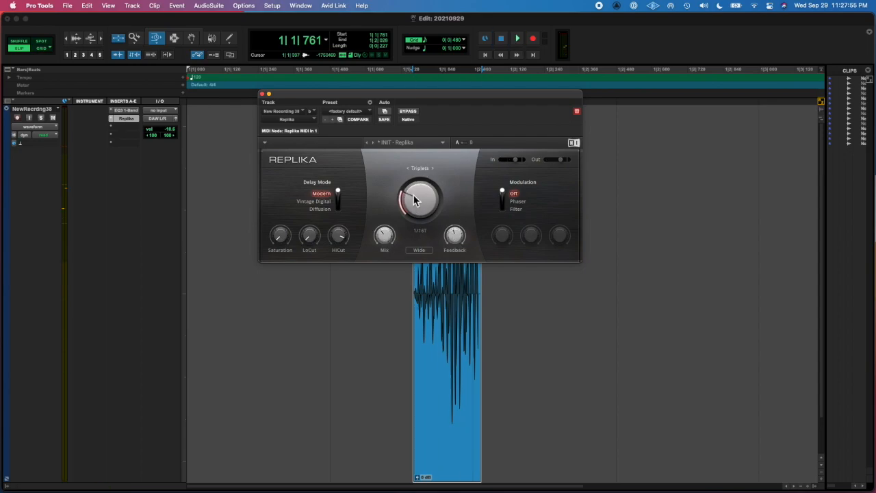
pyautogui.click(319, 208)
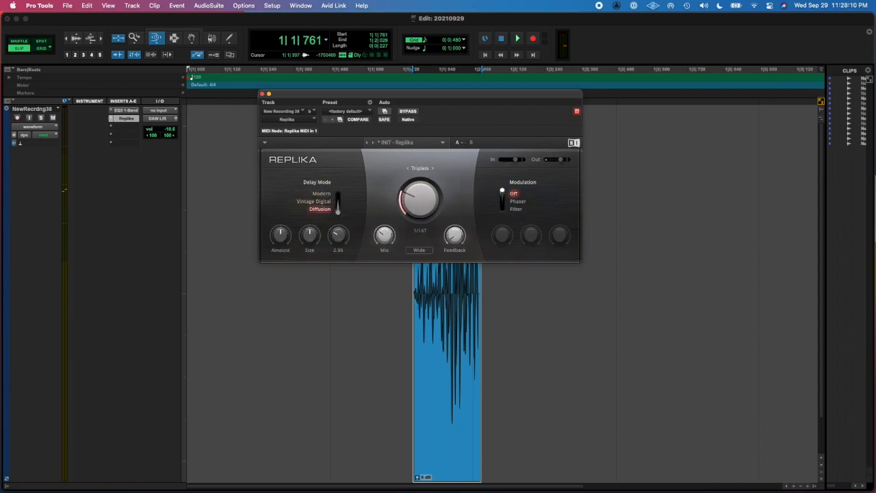
pyautogui.click(312, 201)
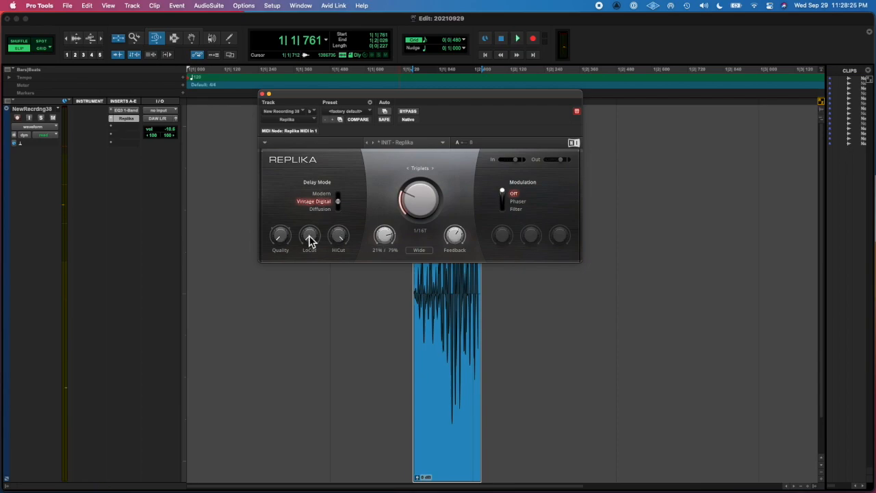
pyautogui.moveTo(309, 235); pyautogui.dragTo(309, 229)
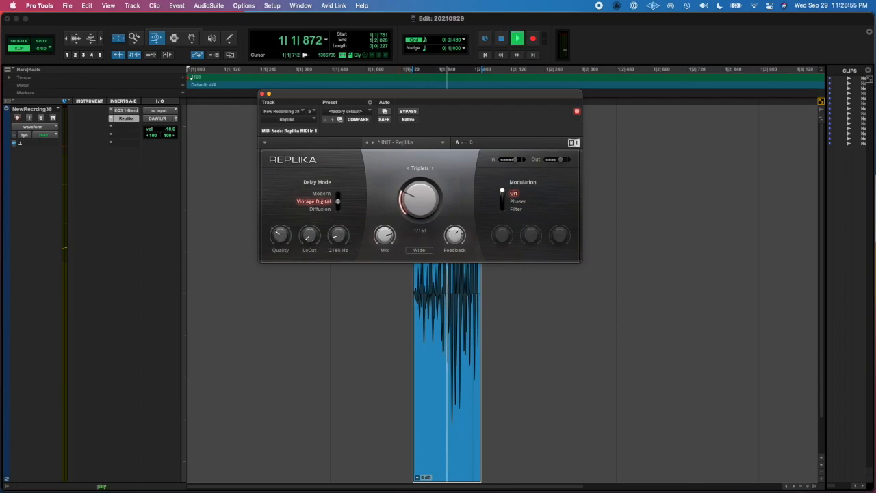
pyautogui.click(517, 201)
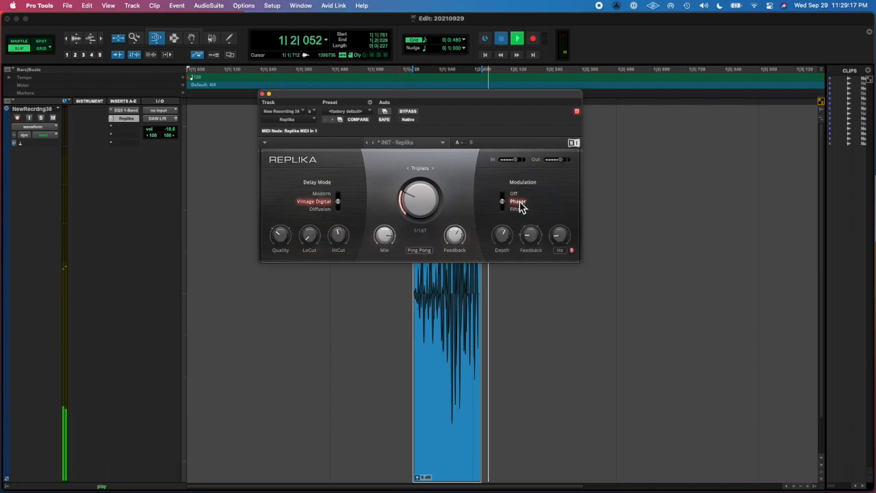
pyautogui.click(263, 93)
pyautogui.write('Schwakakkak')
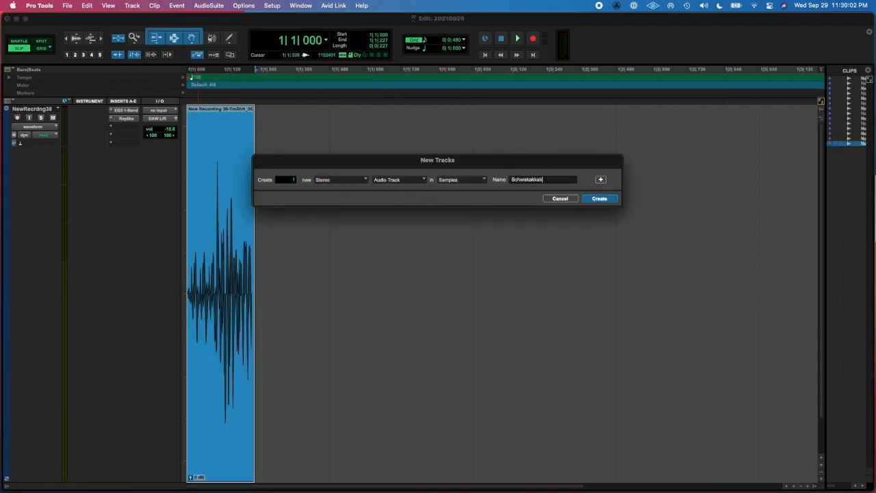
# Step: Add a stereo track fed from Bus 1-2, add Lo-Fi, then bounce the mix and import it
pyautogui.click(599, 199)
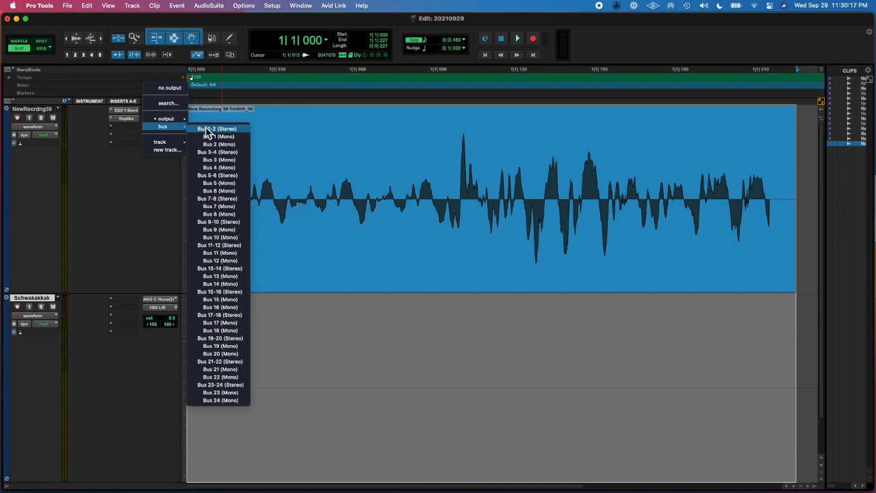
pyautogui.click(217, 129)
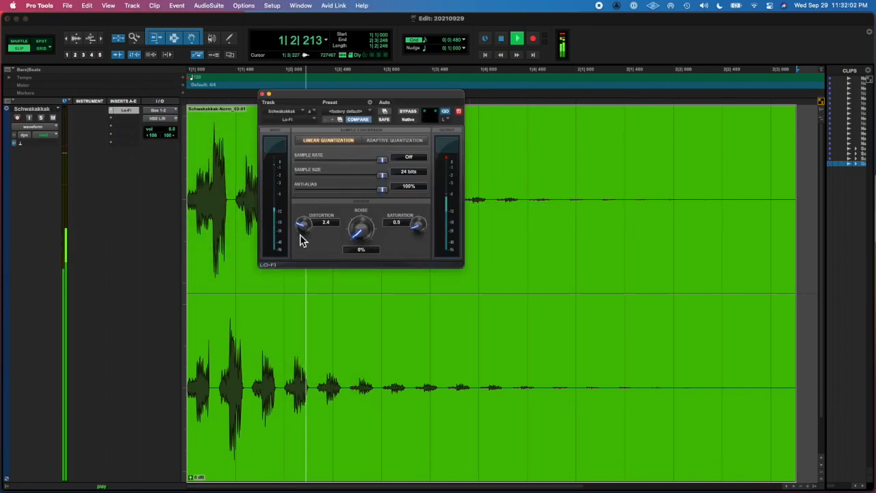
pyautogui.click(262, 93)
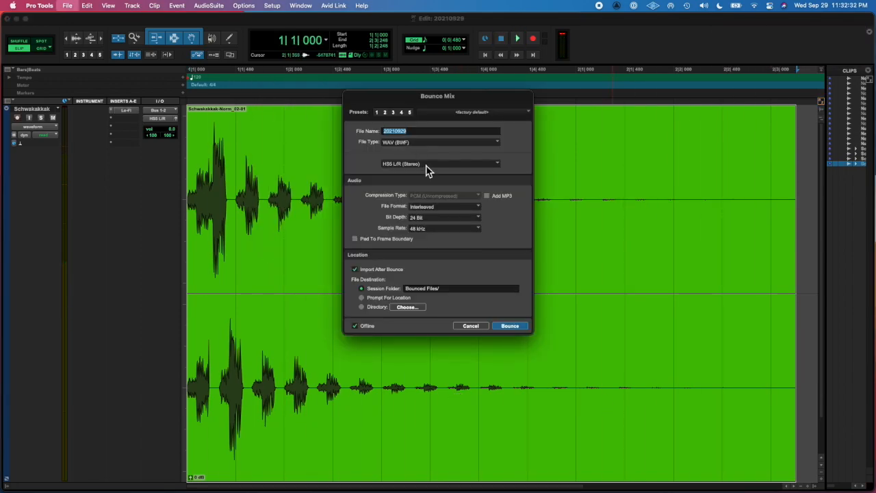
pyautogui.click(509, 325)
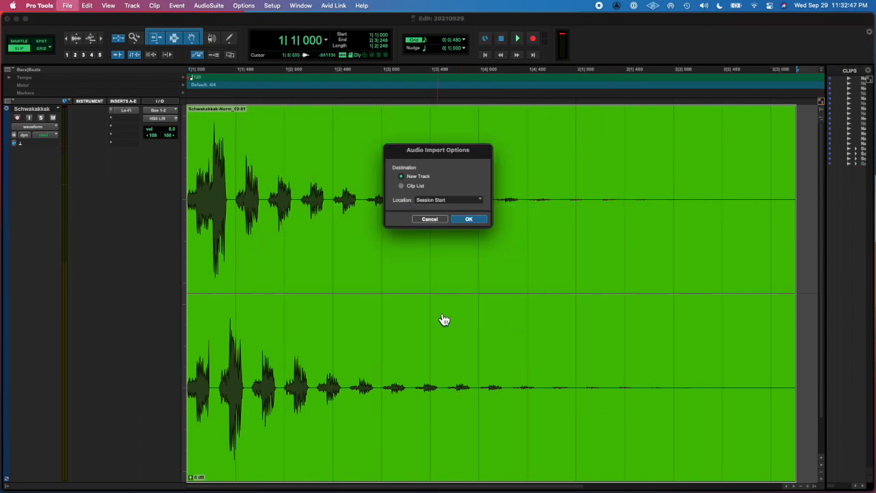
pyautogui.click(469, 218)
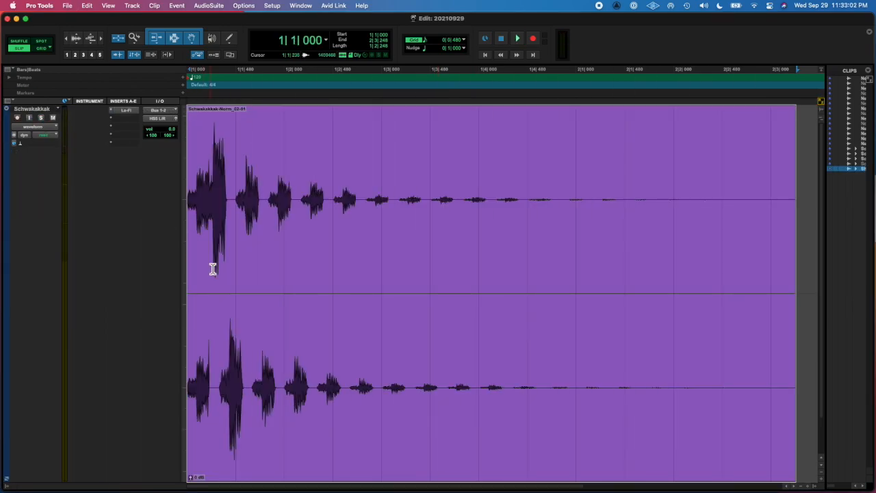